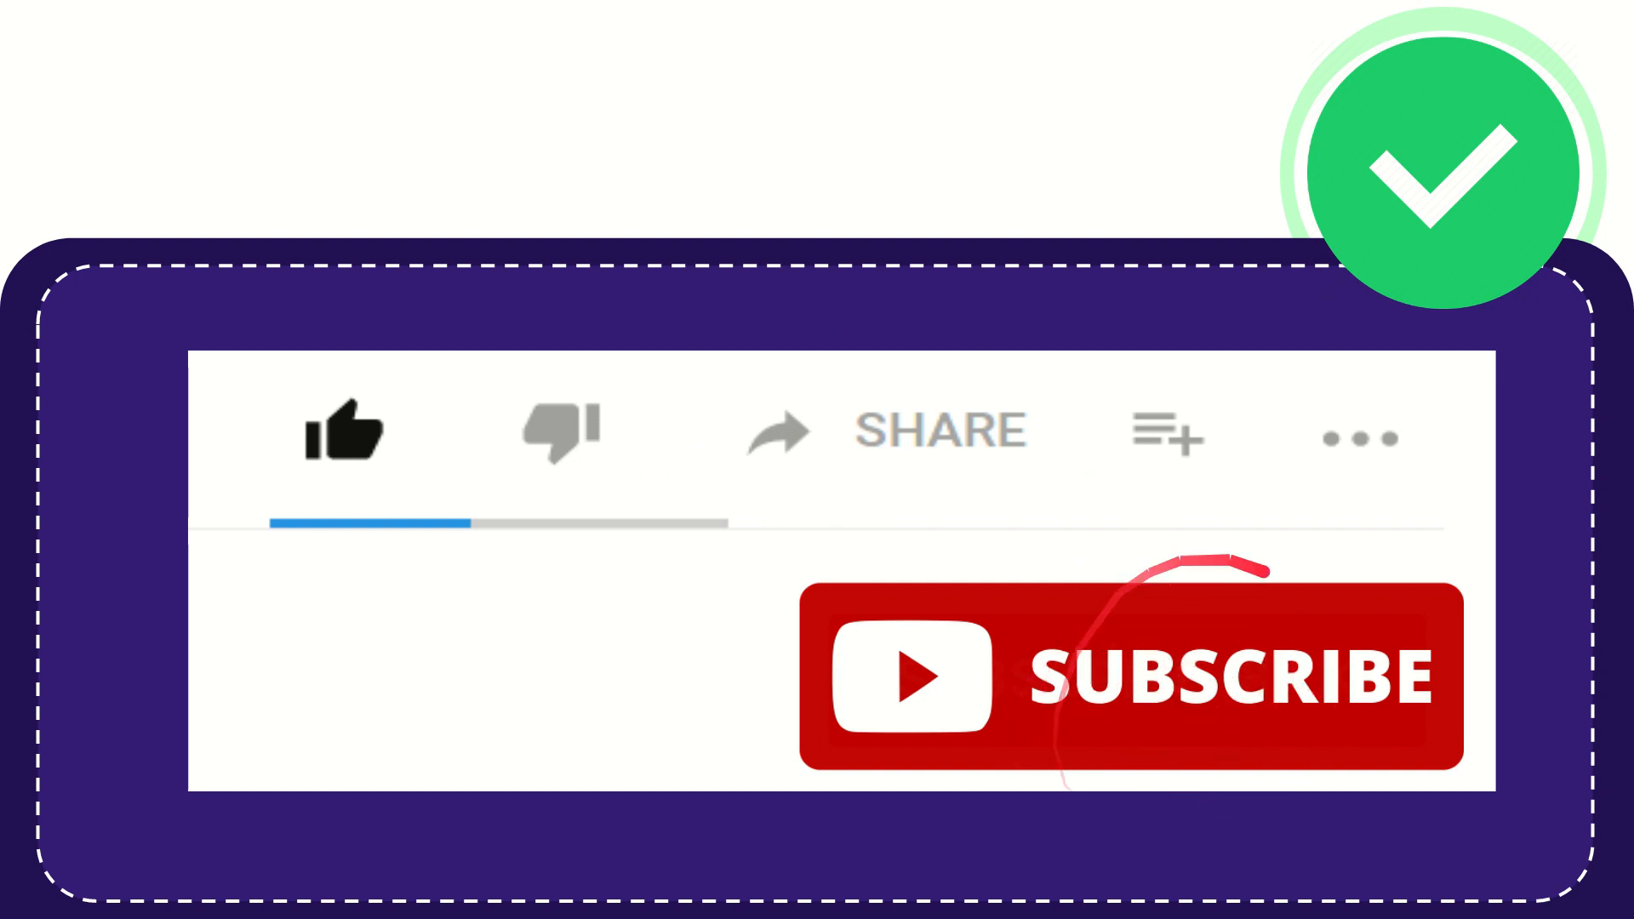
click(344, 433)
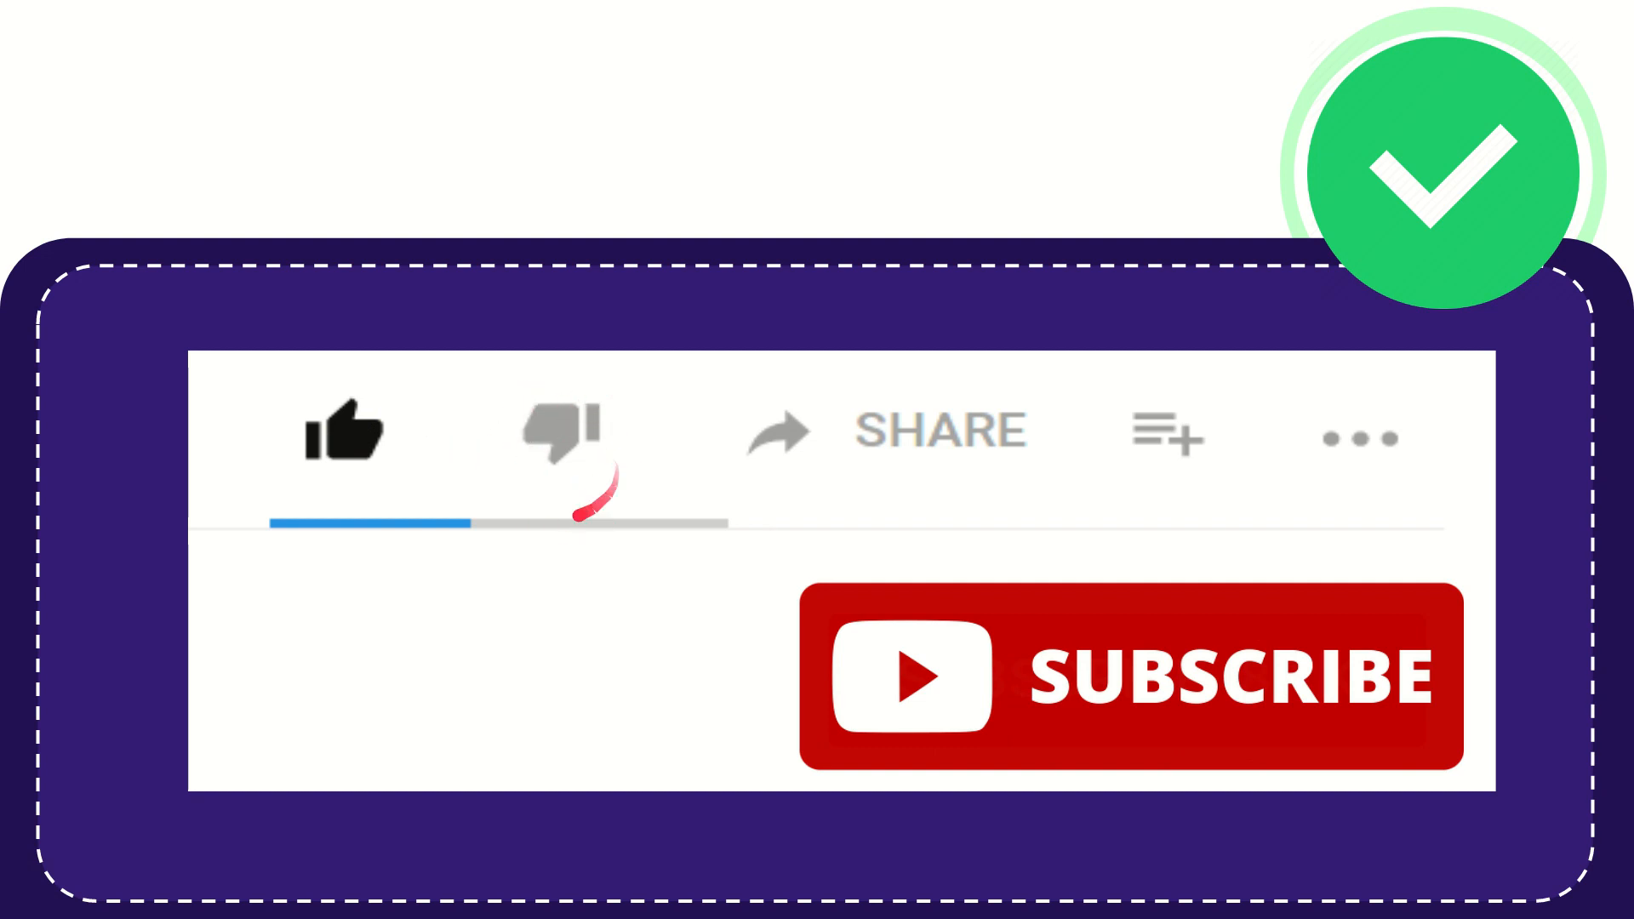
click(563, 432)
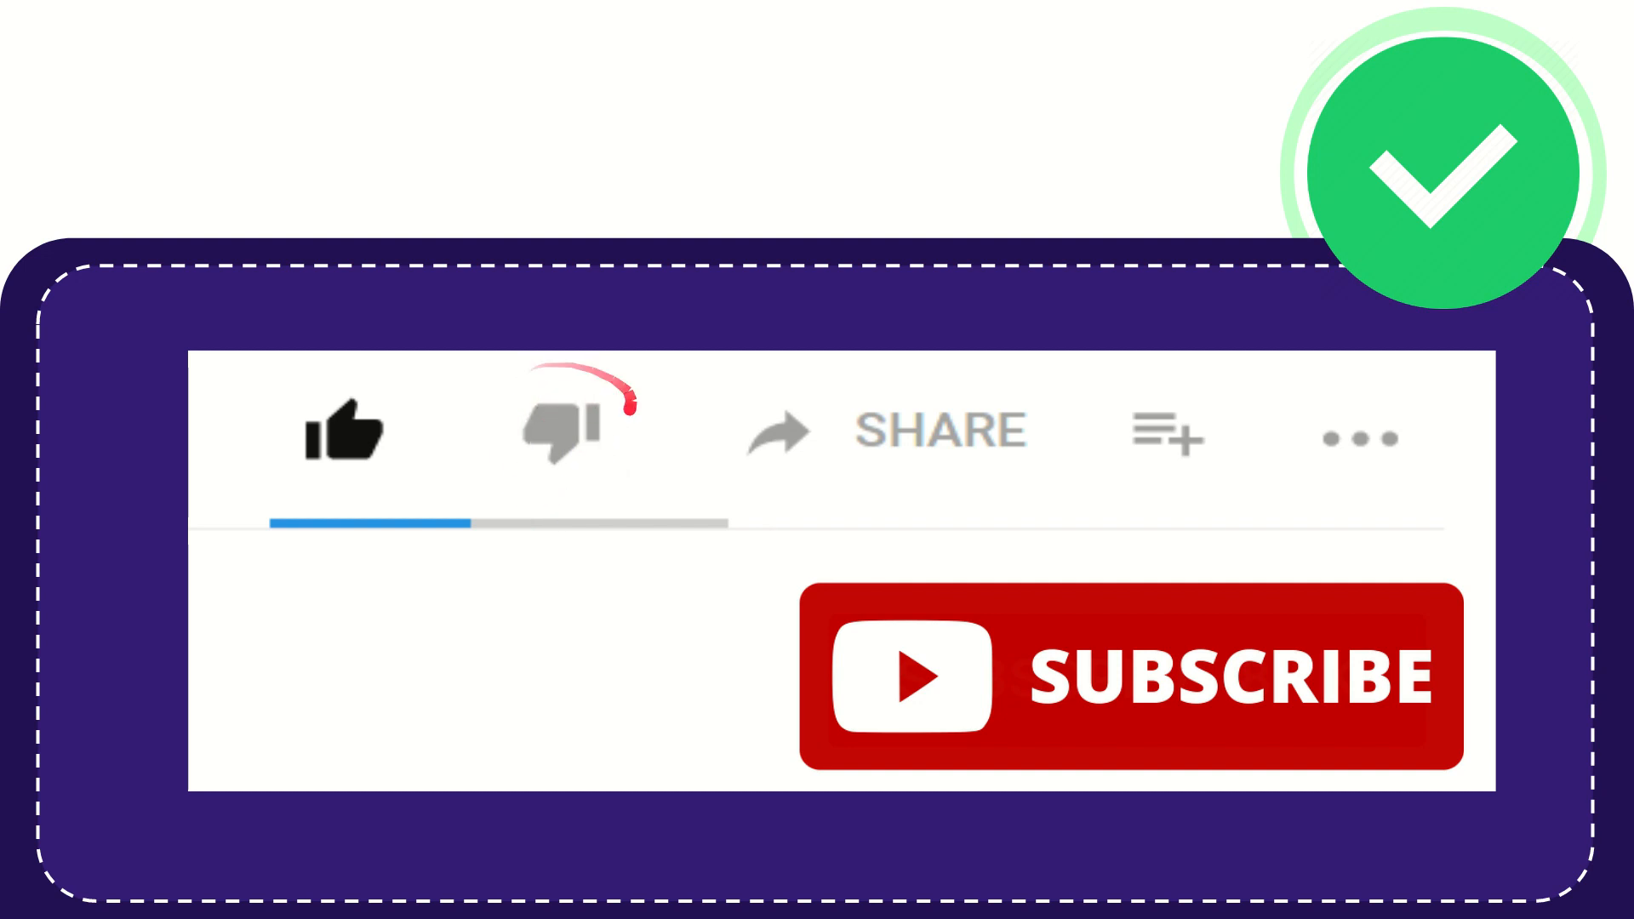
click(562, 432)
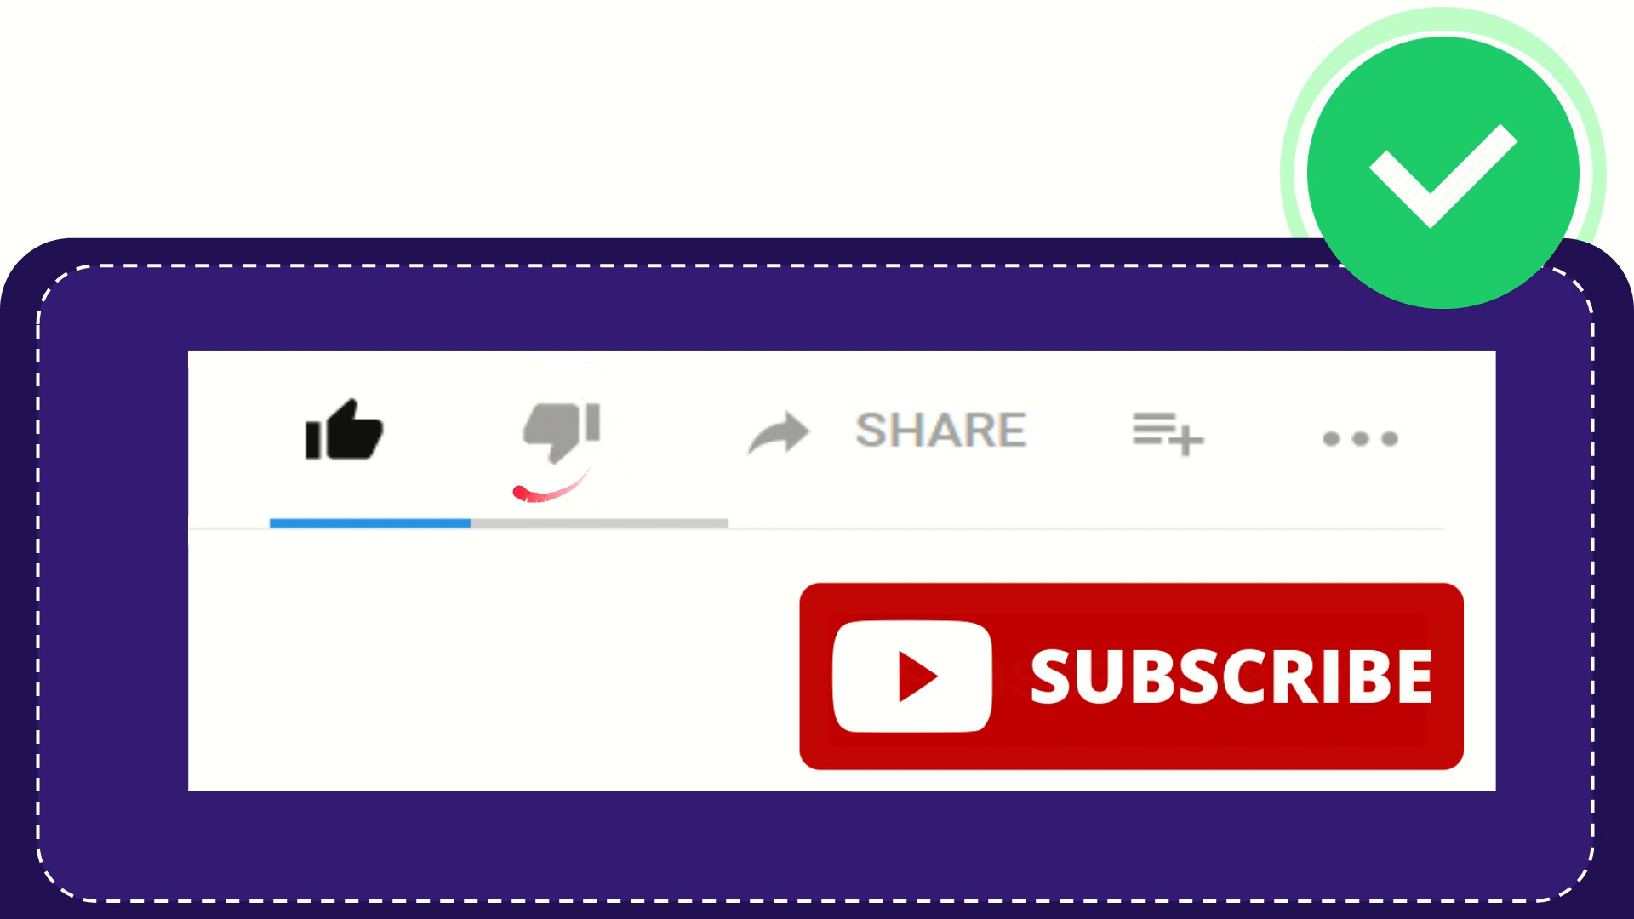